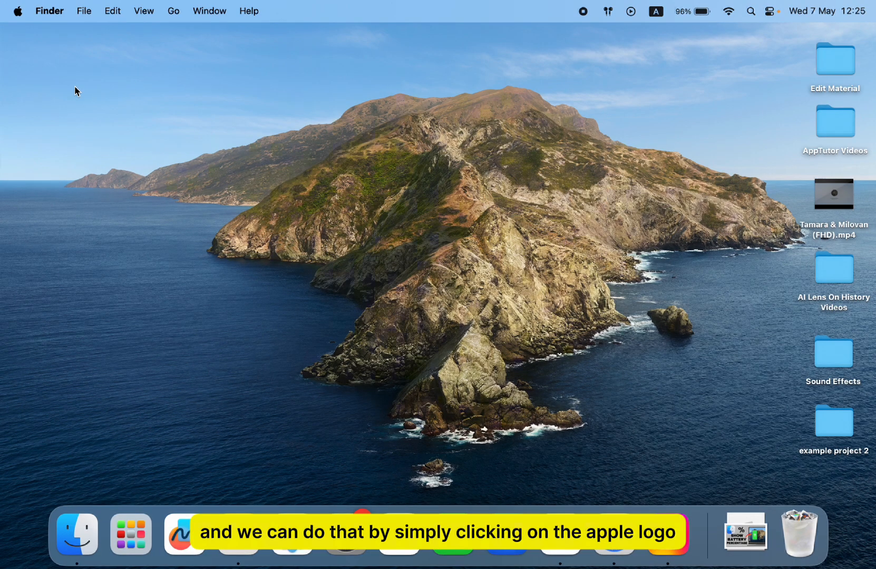
Open System Settings from the Apple menu, landing on the General pane
left_click(18, 10)
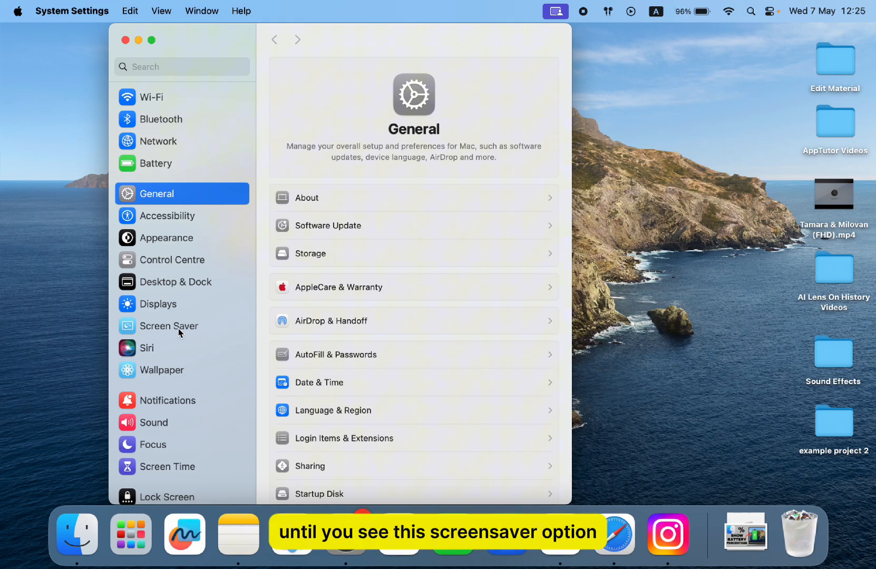
Show the Screen Saver pane and browse its categories down to Shuffle Aerials and Other
left_click(166, 325)
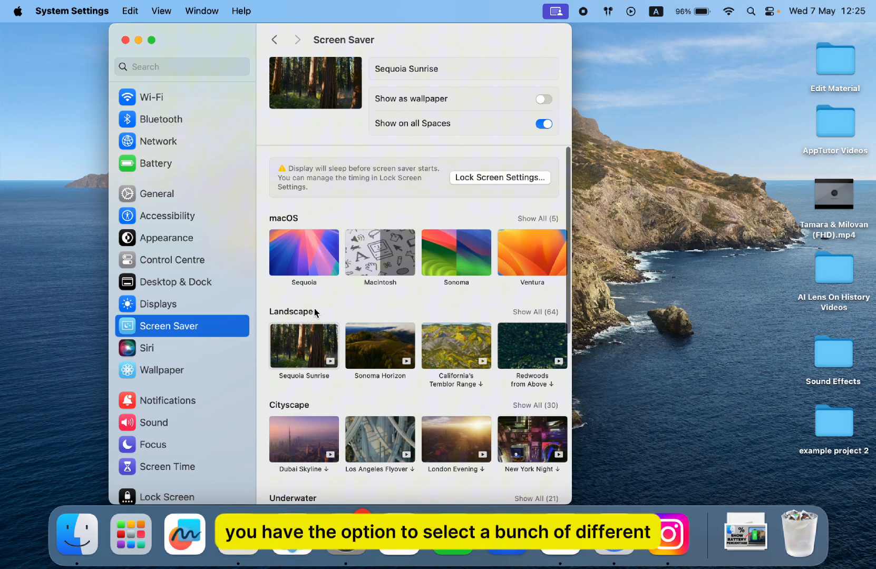
scroll("down", 3)
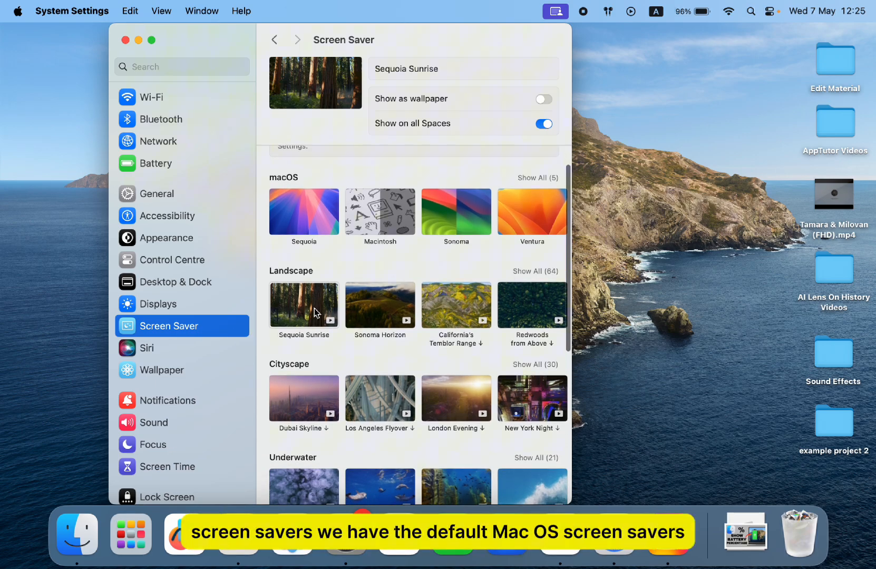
scroll("down", 3)
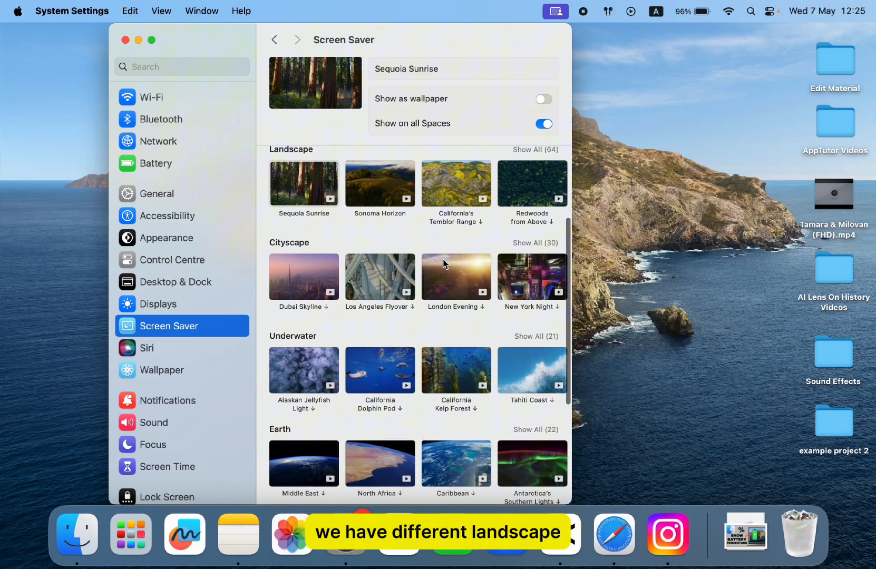
scroll("down", 3)
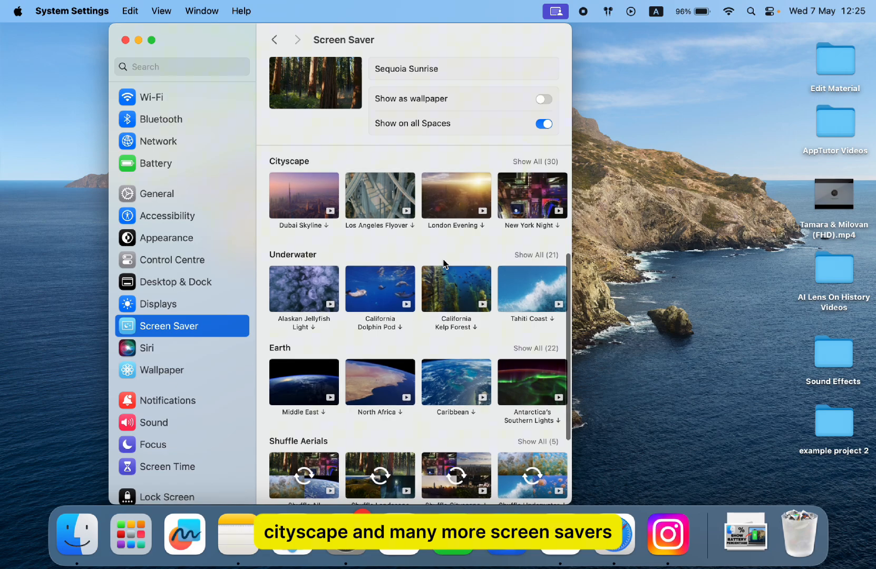
scroll("down", 3)
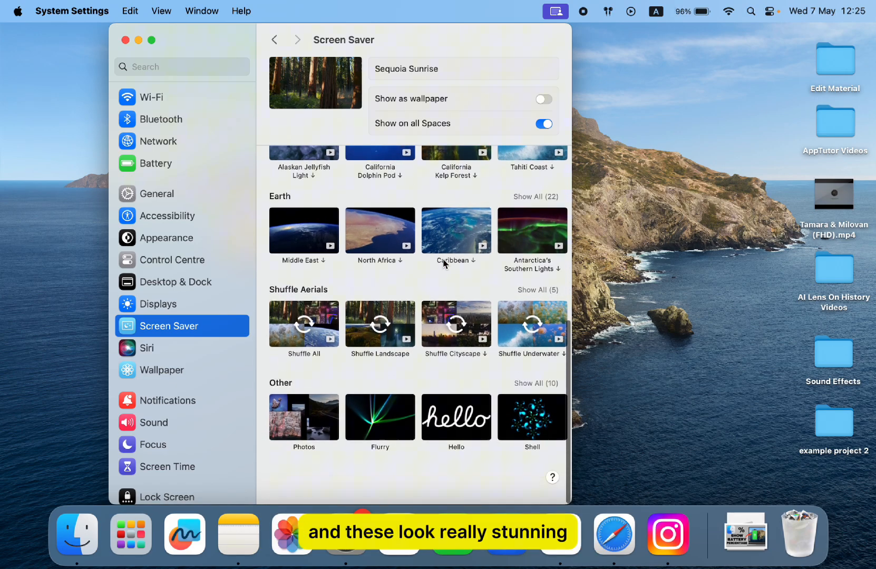
scroll("down", 3)
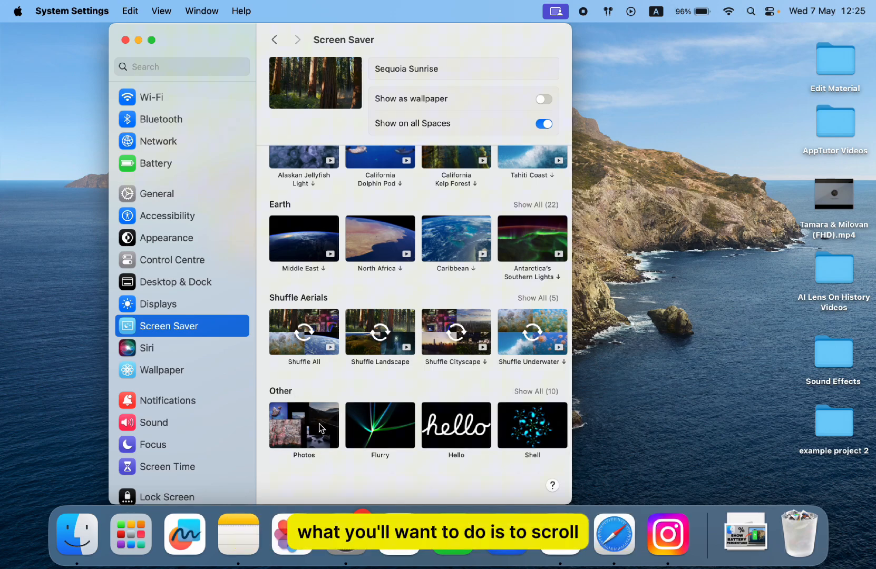
Choose the Photos slideshow under Other as the screen saver
left_click(304, 426)
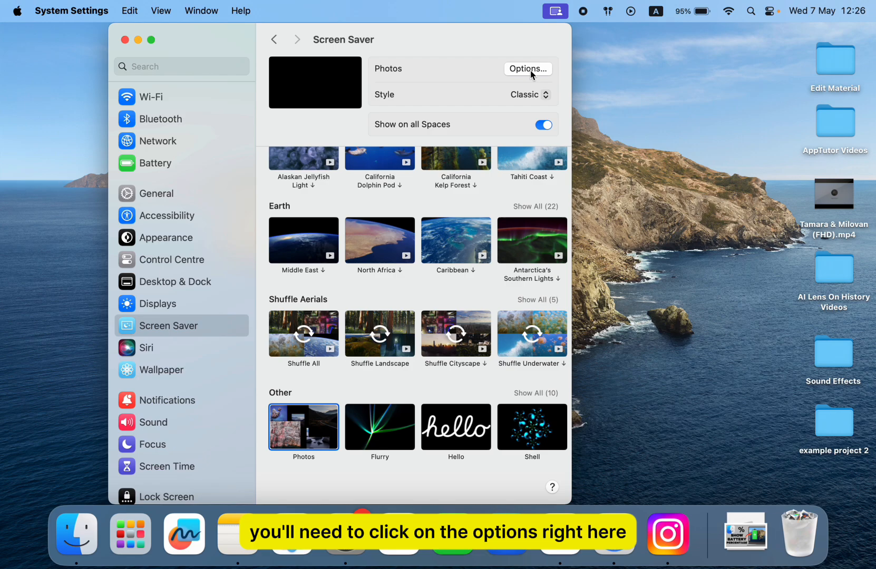
In the slideshow options, set the Source to Photo Library, bringing up its album chooser
left_click(527, 68)
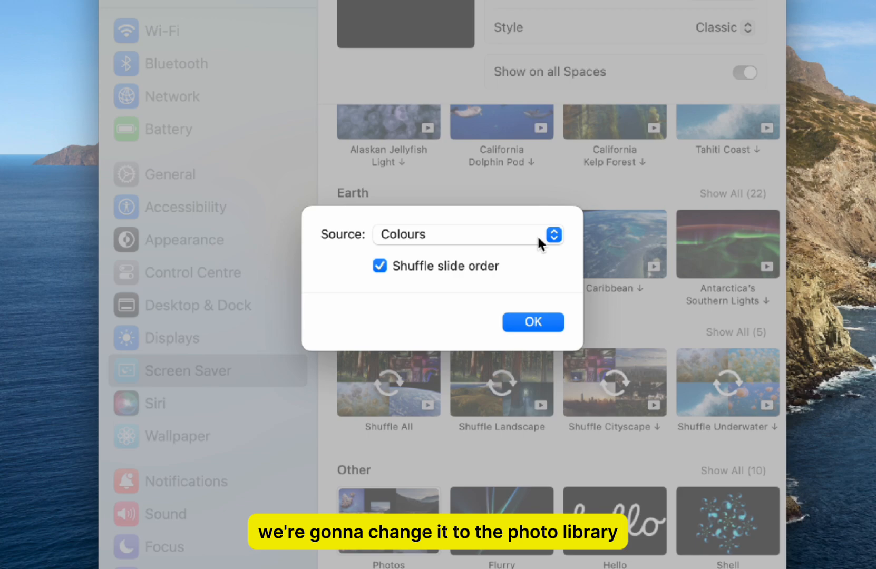
left_click(553, 235)
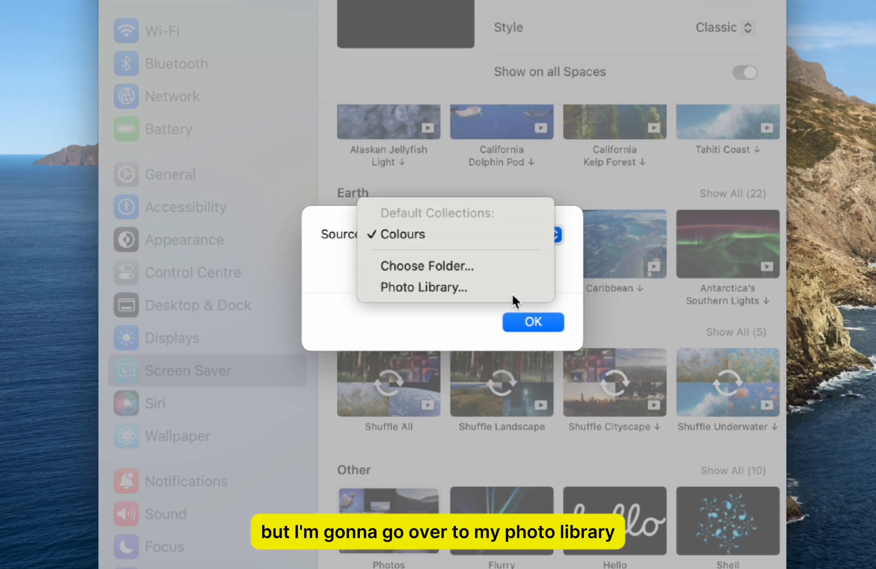
left_click(423, 286)
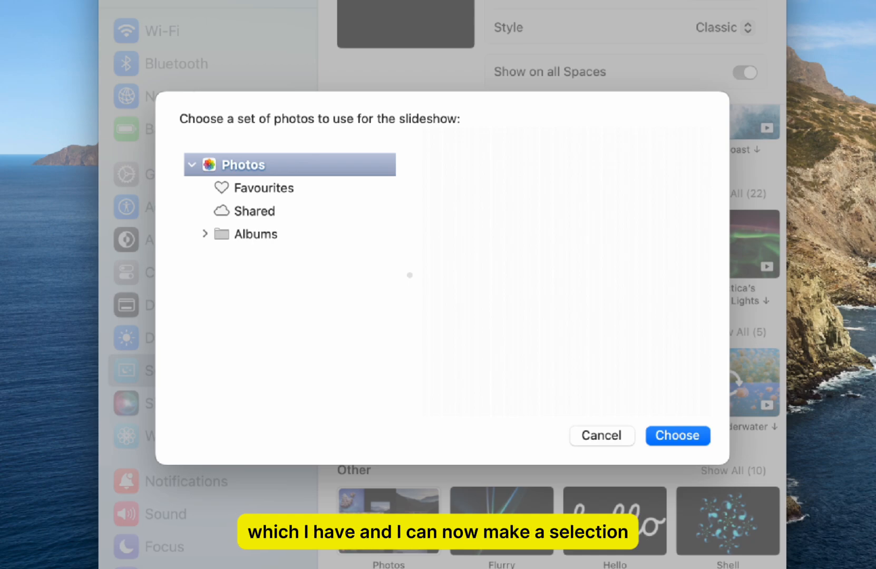
After browsing Favourites and the Cinematic album, choose the entire Photos library as the slideshow source
left_click(263, 188)
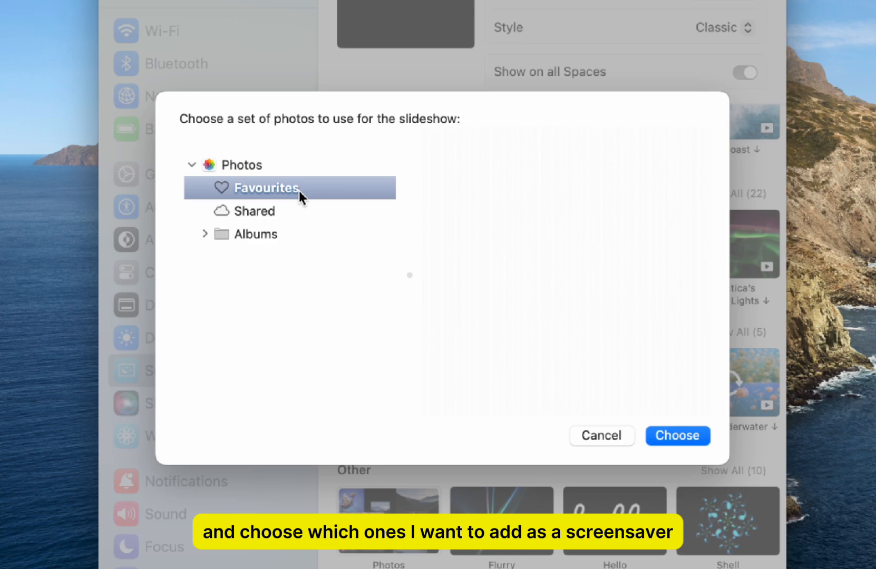
left_click(206, 234)
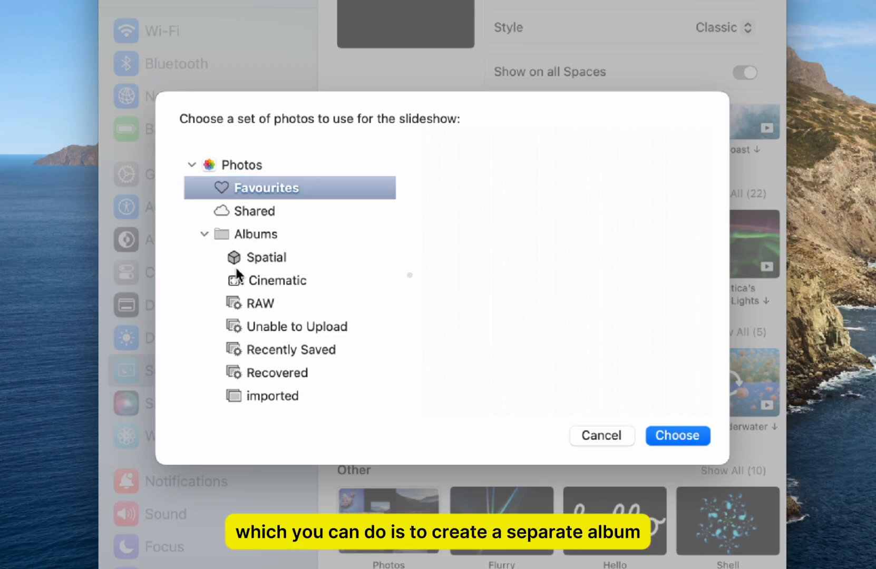
left_click(279, 279)
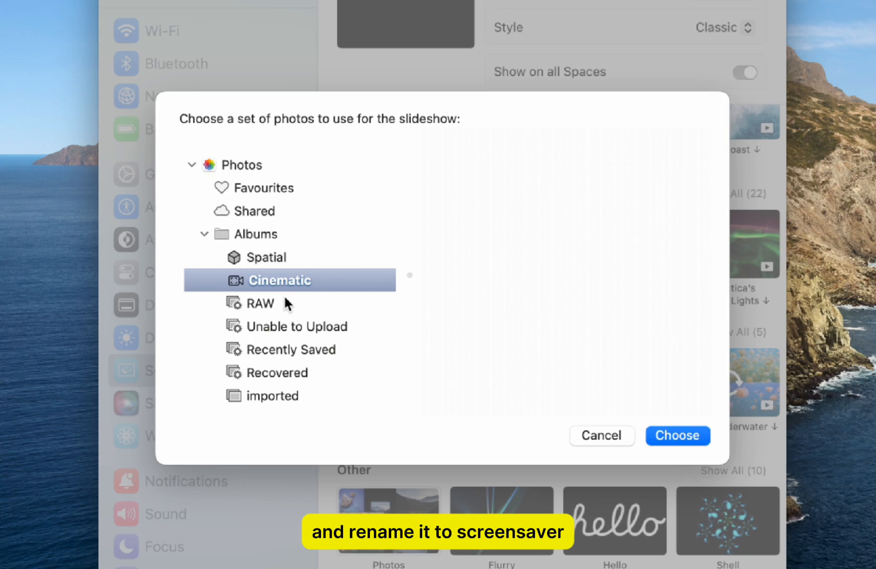
left_click(270, 188)
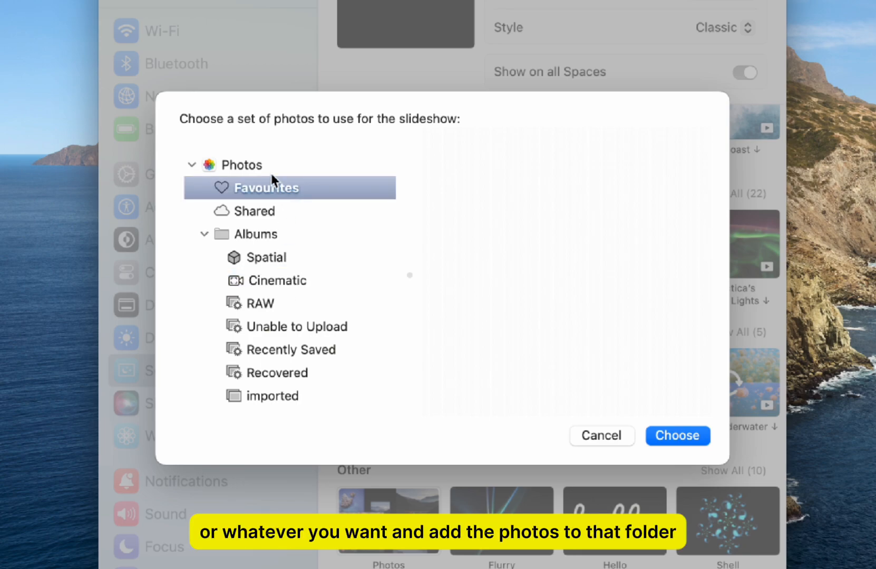
left_click(241, 165)
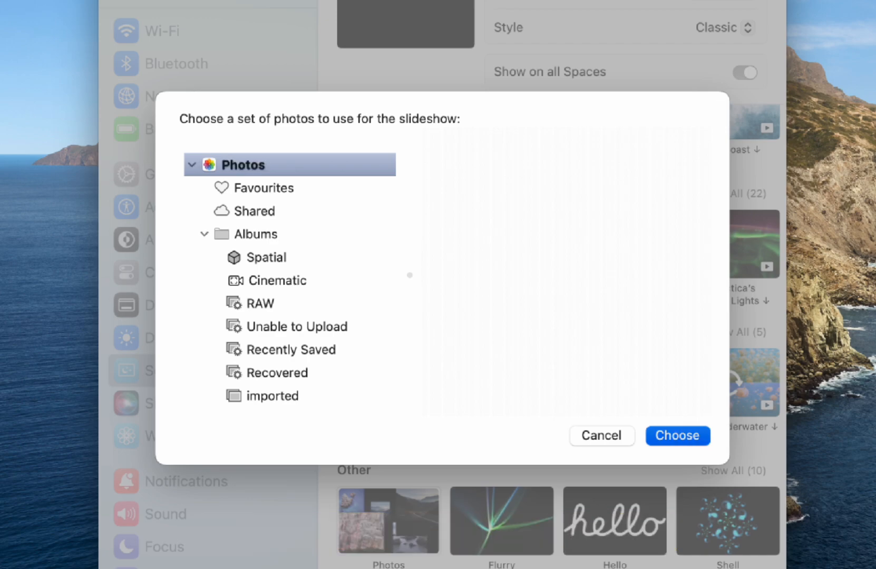
left_click(677, 435)
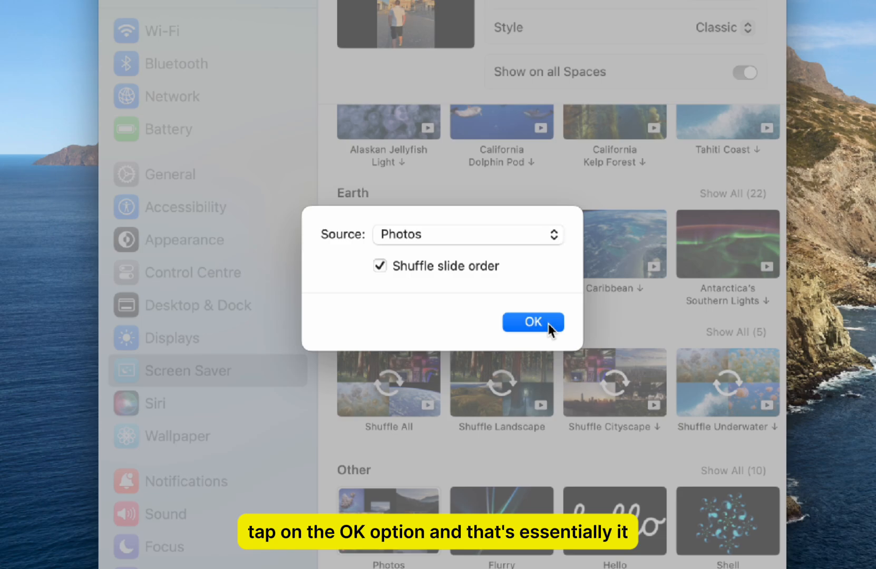
Confirm the slideshow options with OK, leaving the Photos preview showing library pictures
left_click(533, 322)
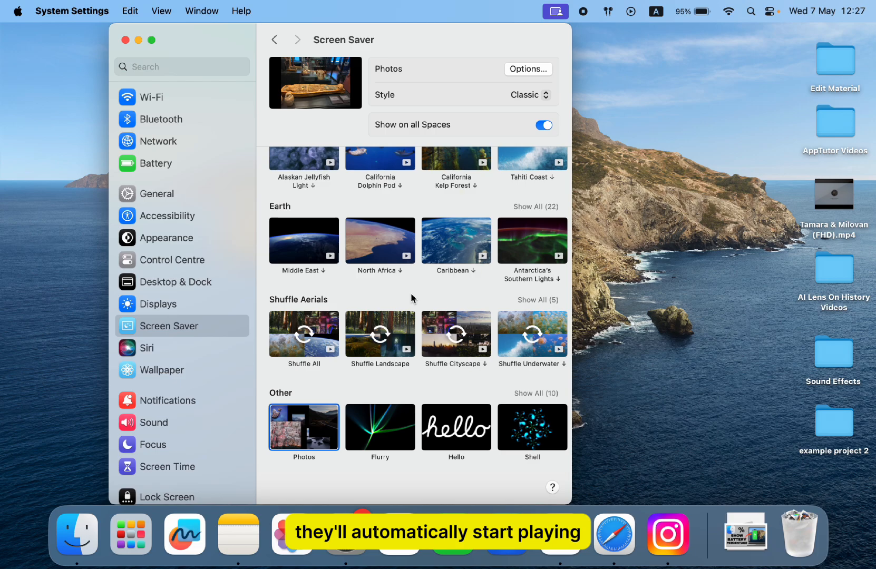
mouse_move(315, 82)
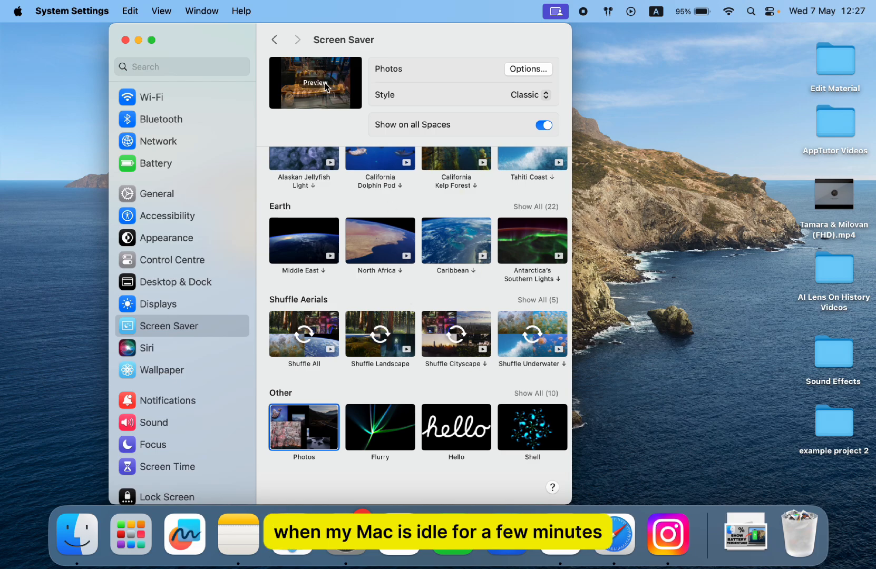